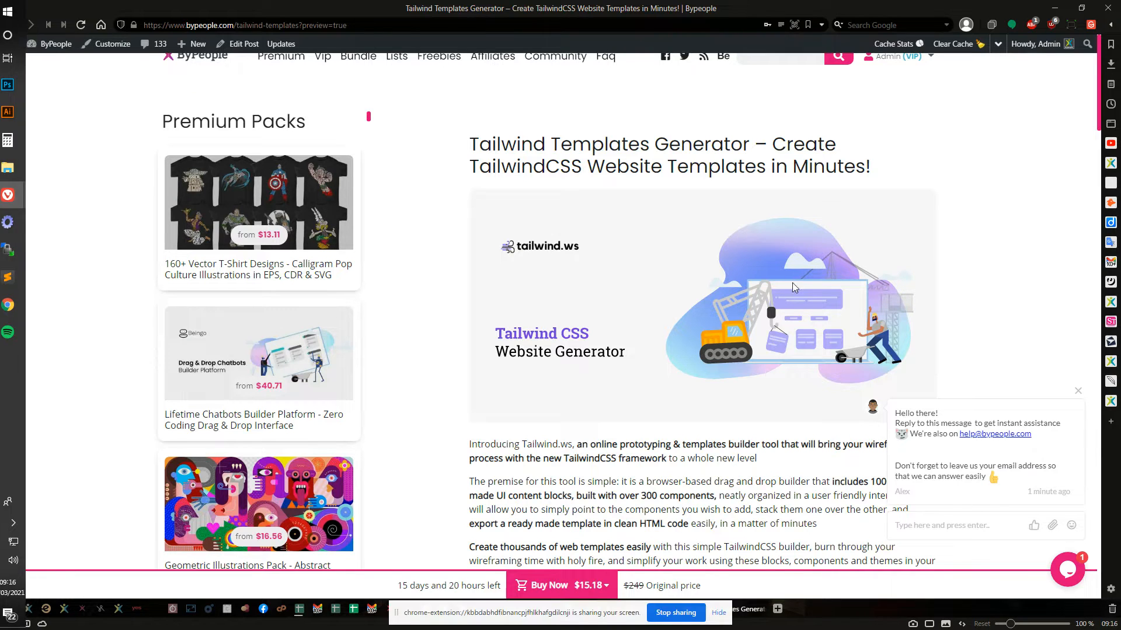
Show the GALLERY section designs in the demo and scroll through the block list.
click(1078, 391)
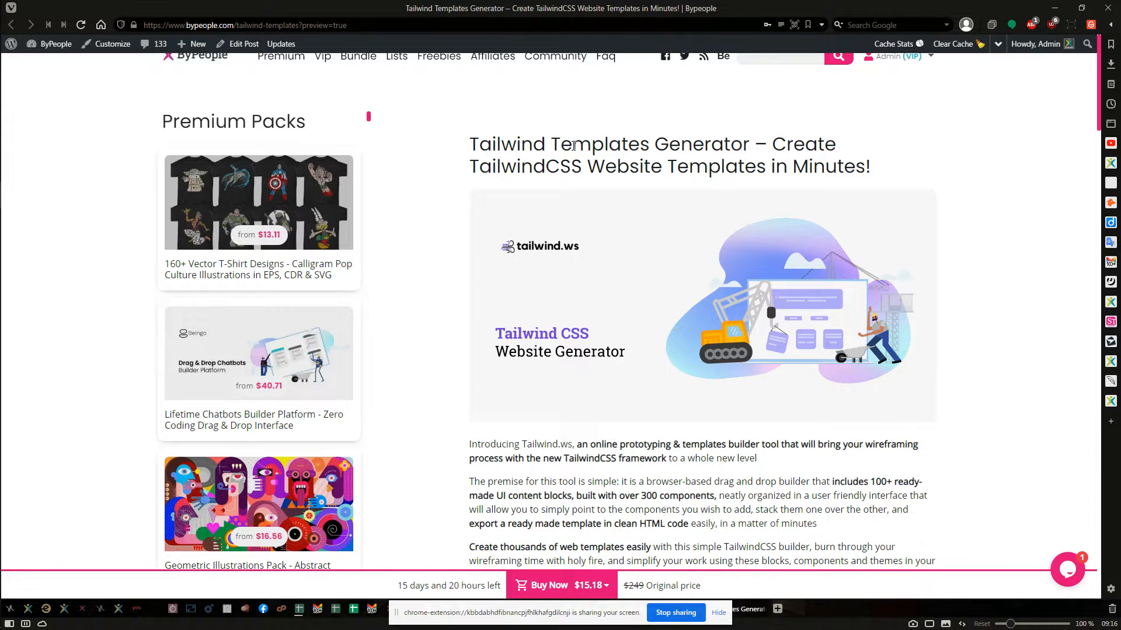
scroll(down, 3)
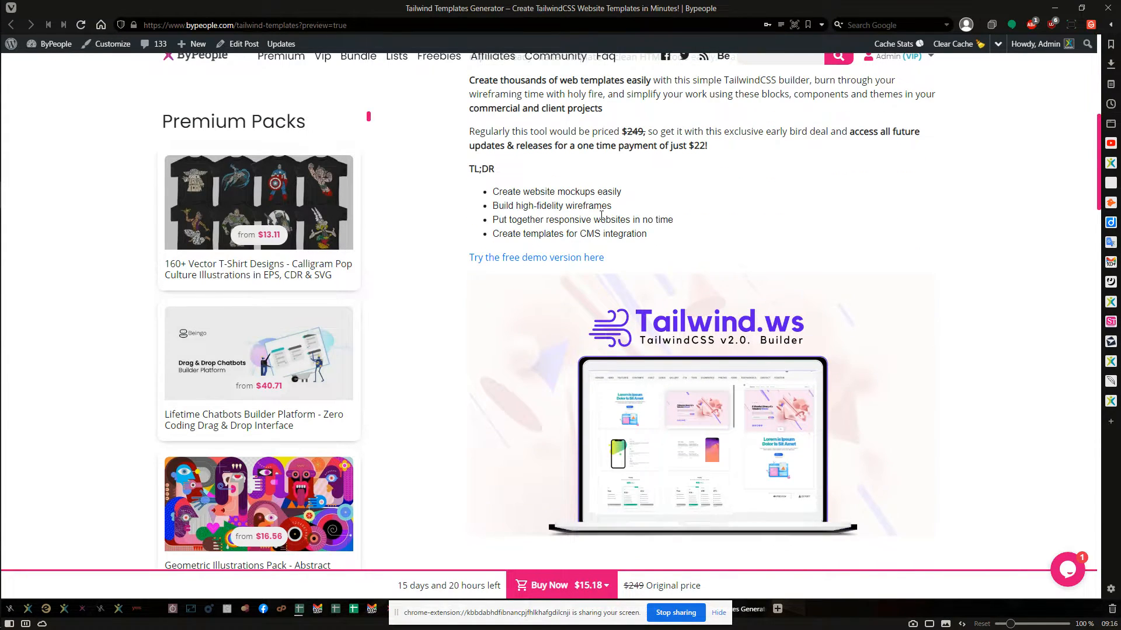
scroll(down, 3)
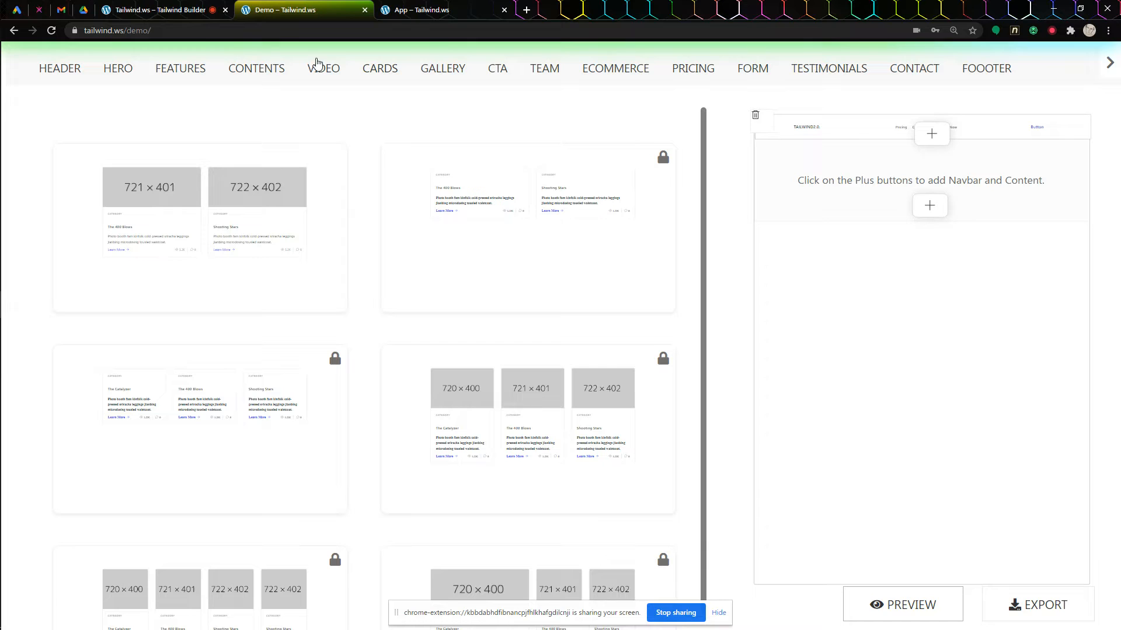
scroll(down, 3)
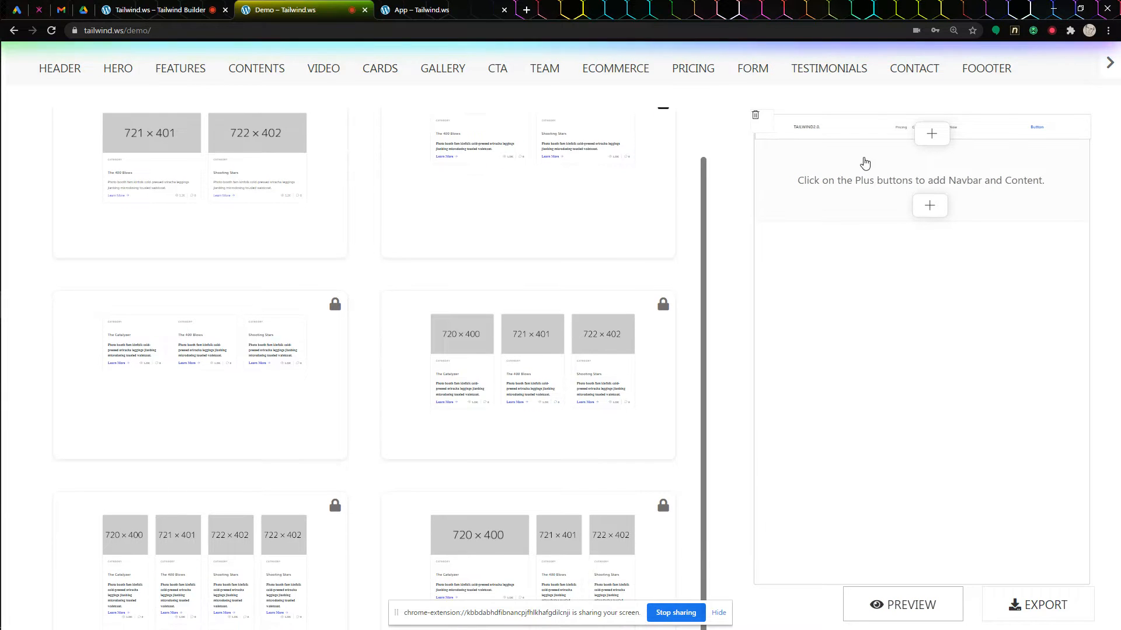
mouse_move(366, 282)
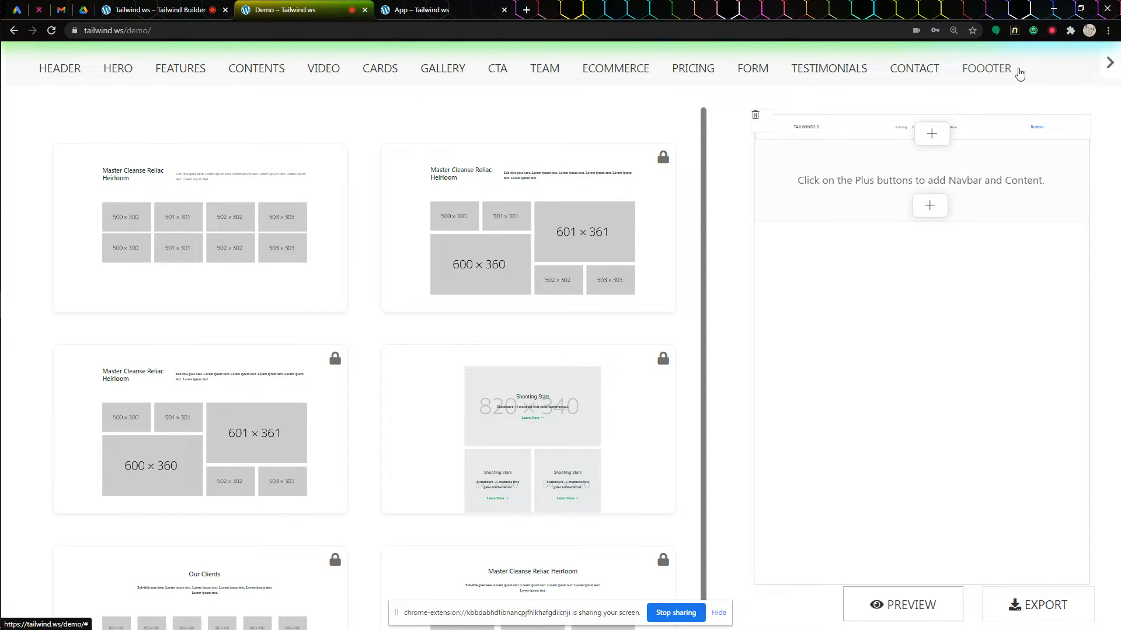
mouse_move(136, 82)
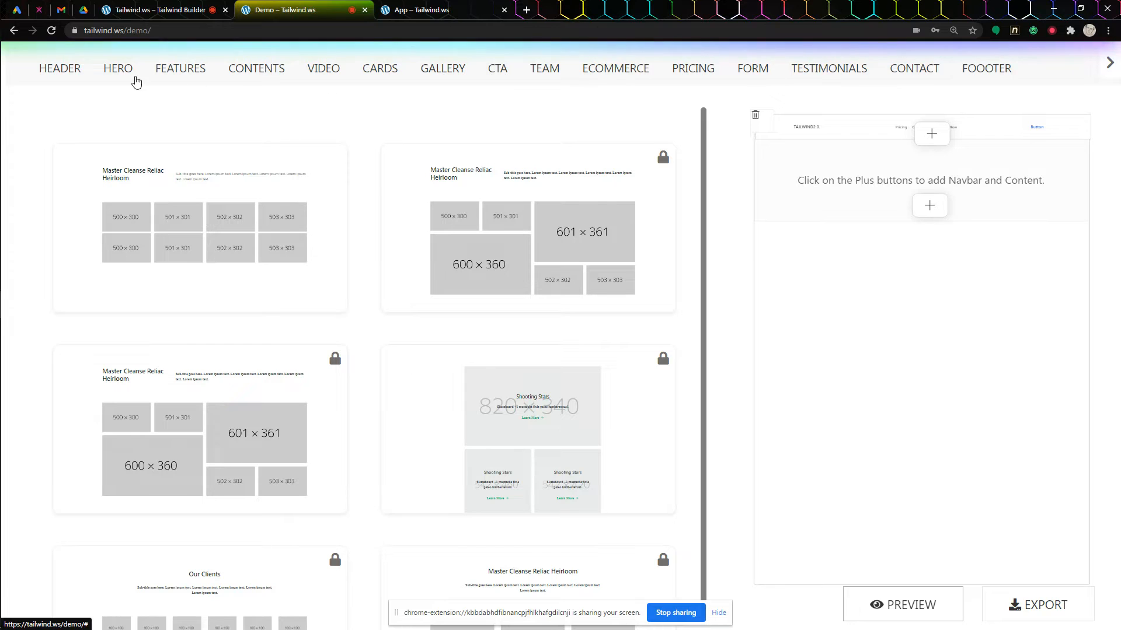
Show HERO designs, review the Pro popup's Unlimited Content Access benefit, dismiss it, and scroll the blocks.
click(118, 68)
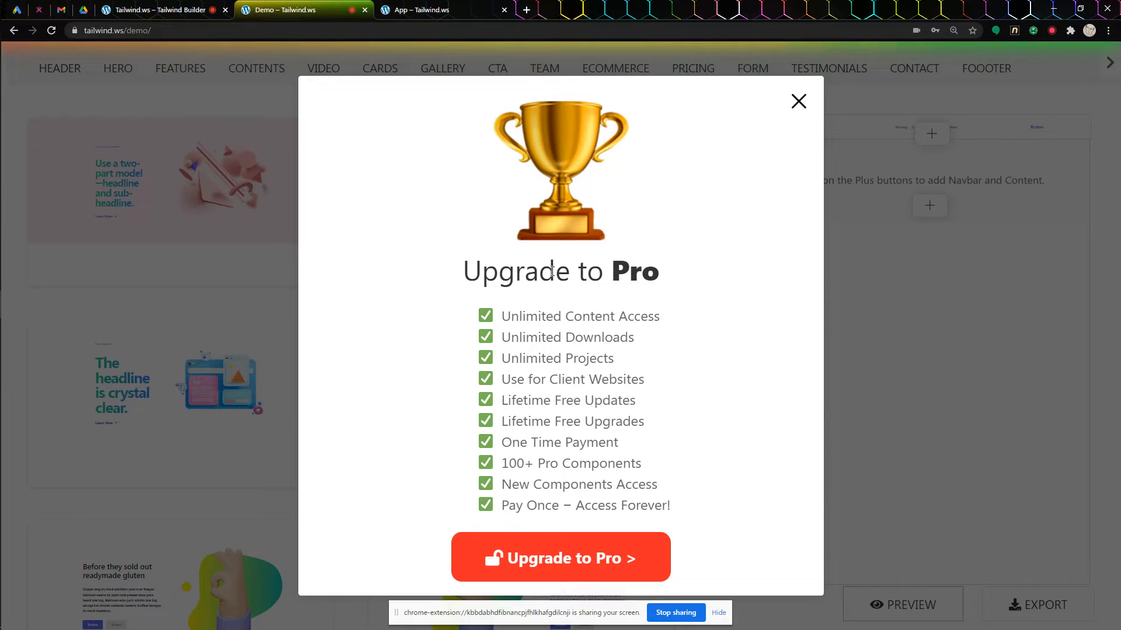
mouse_move(555, 328)
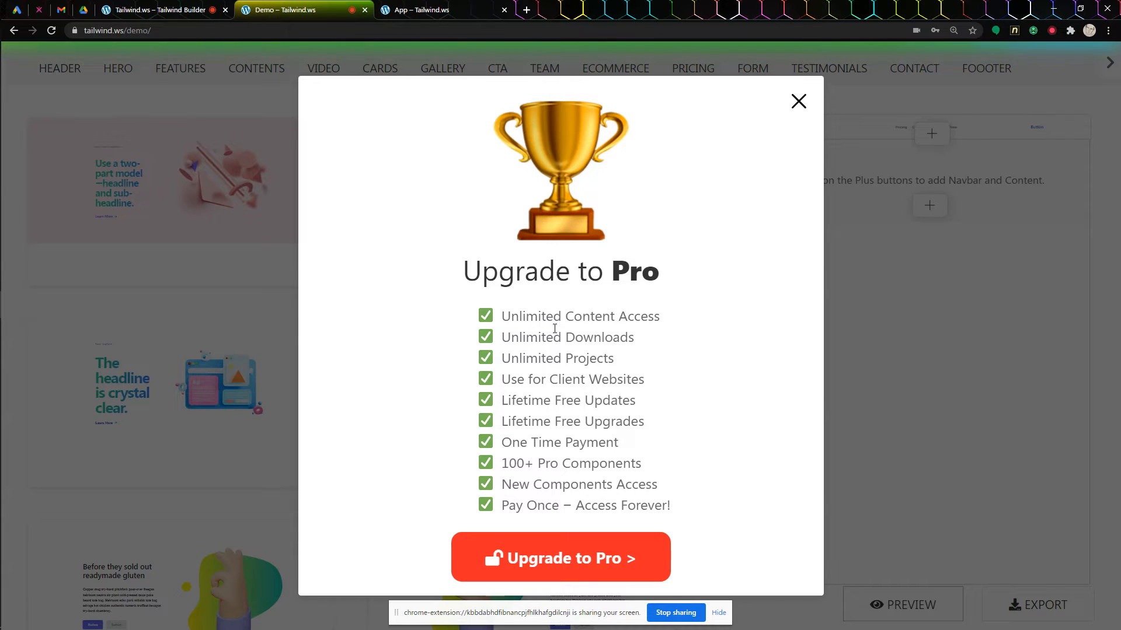
mouse_move(505, 320)
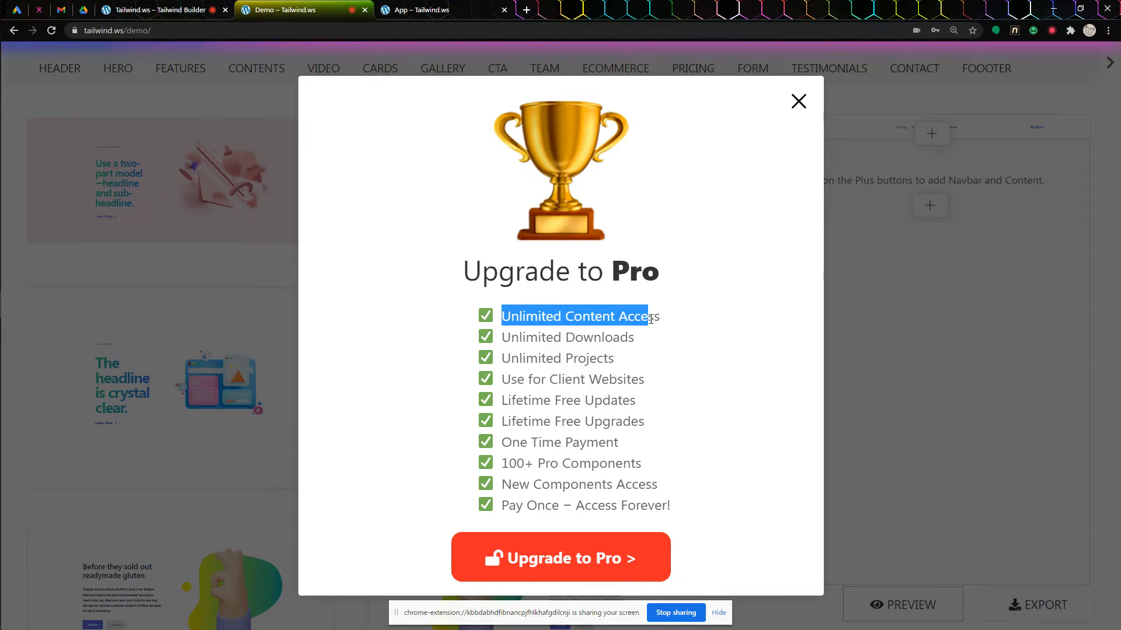
double_click(565, 337)
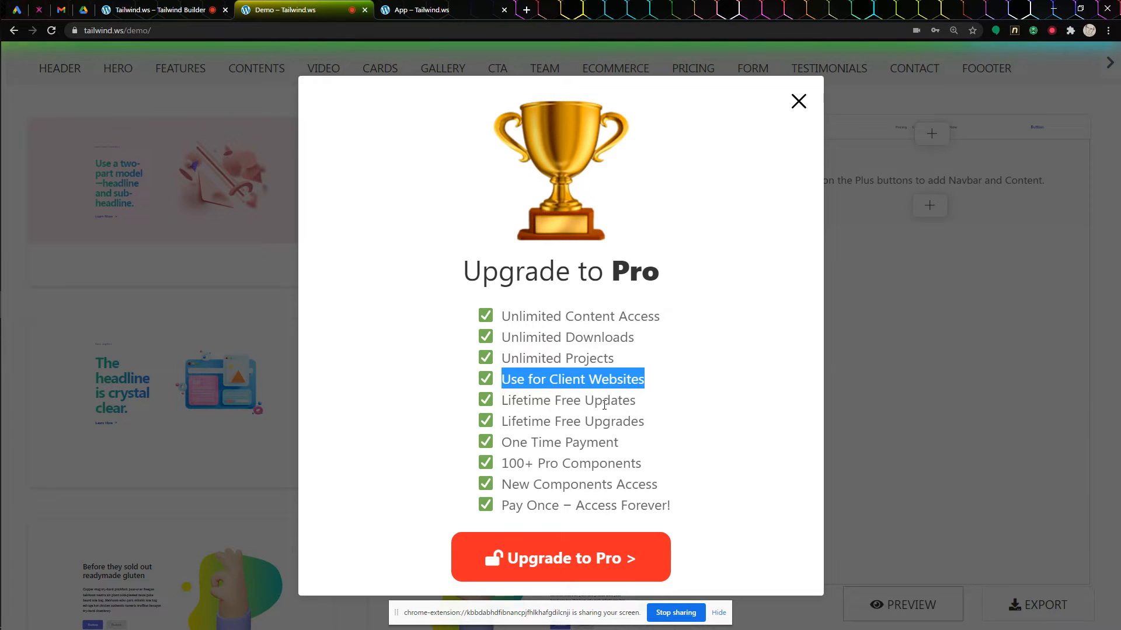
mouse_move(528, 457)
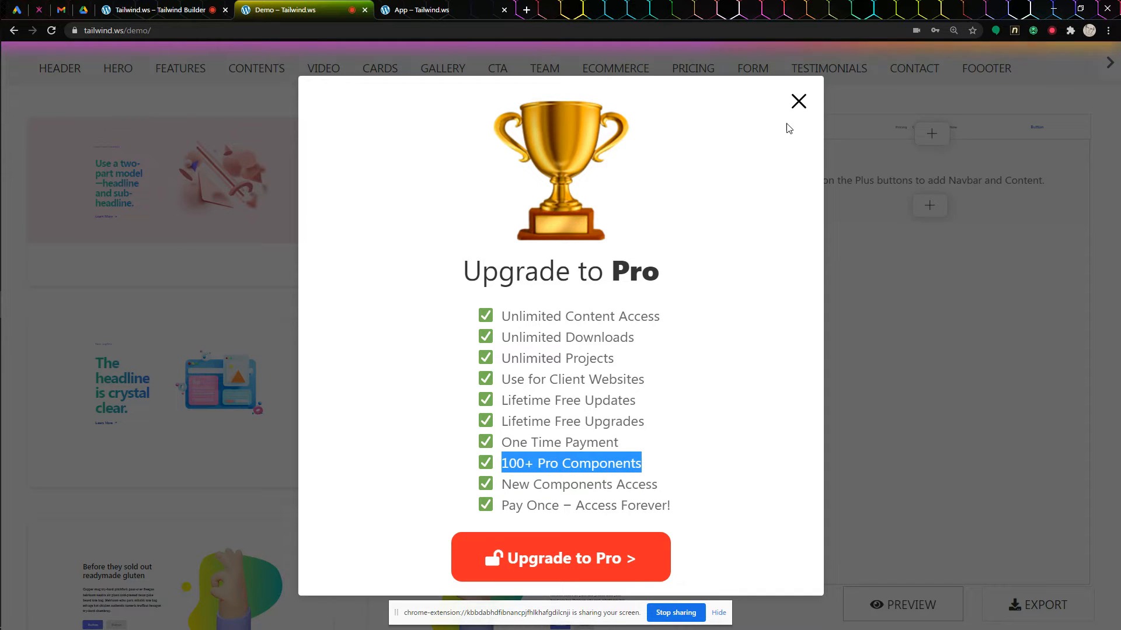
click(799, 101)
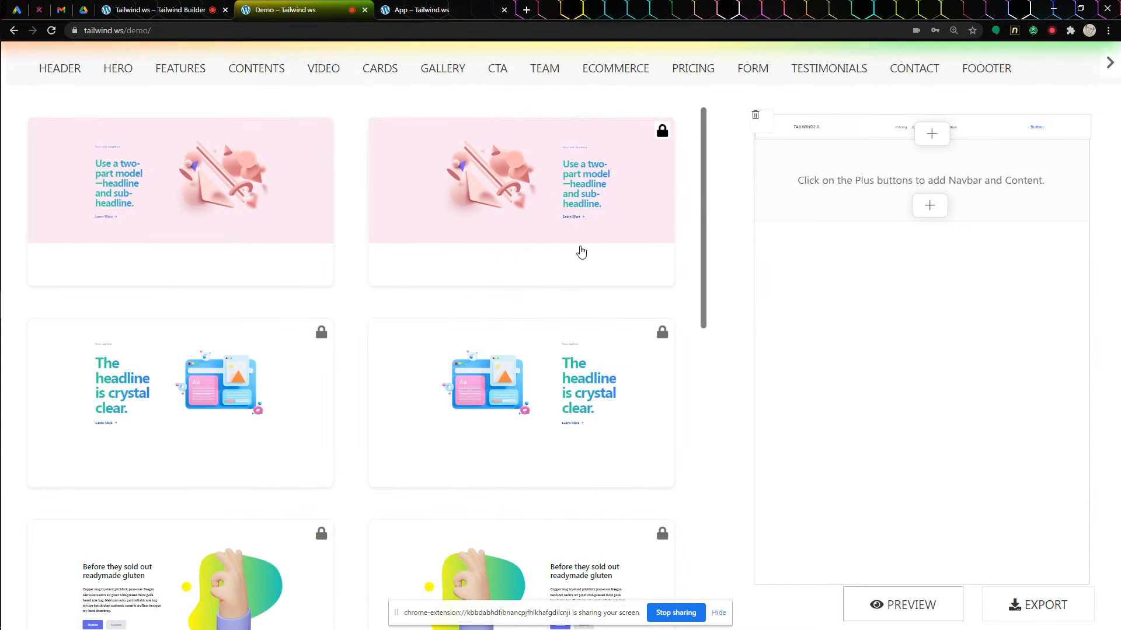
scroll(down, 3)
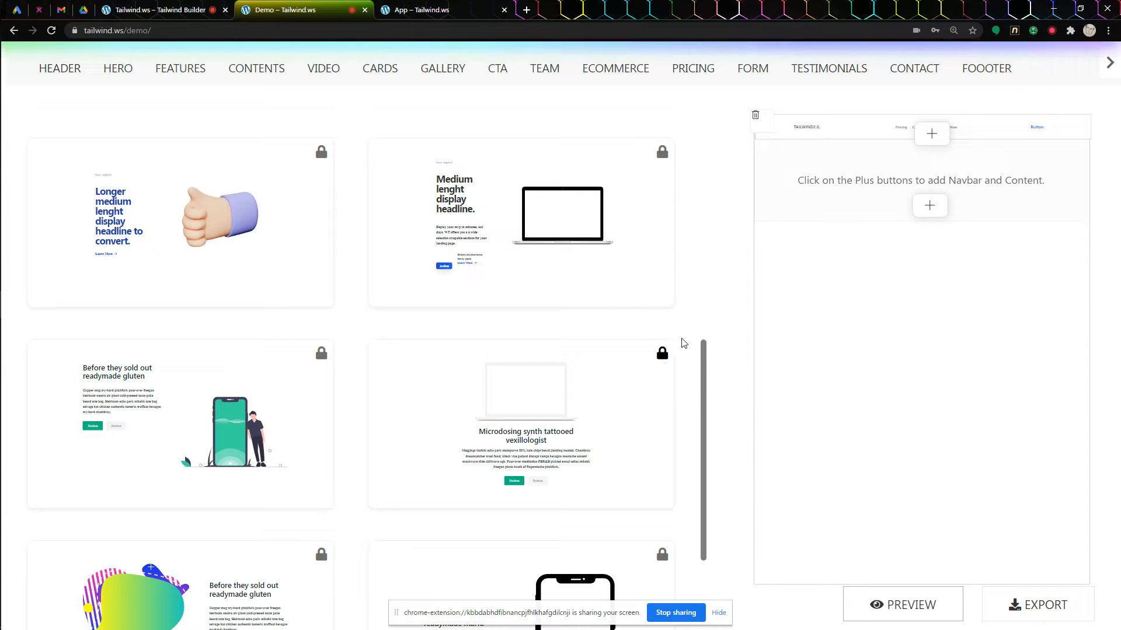
mouse_move(366, 156)
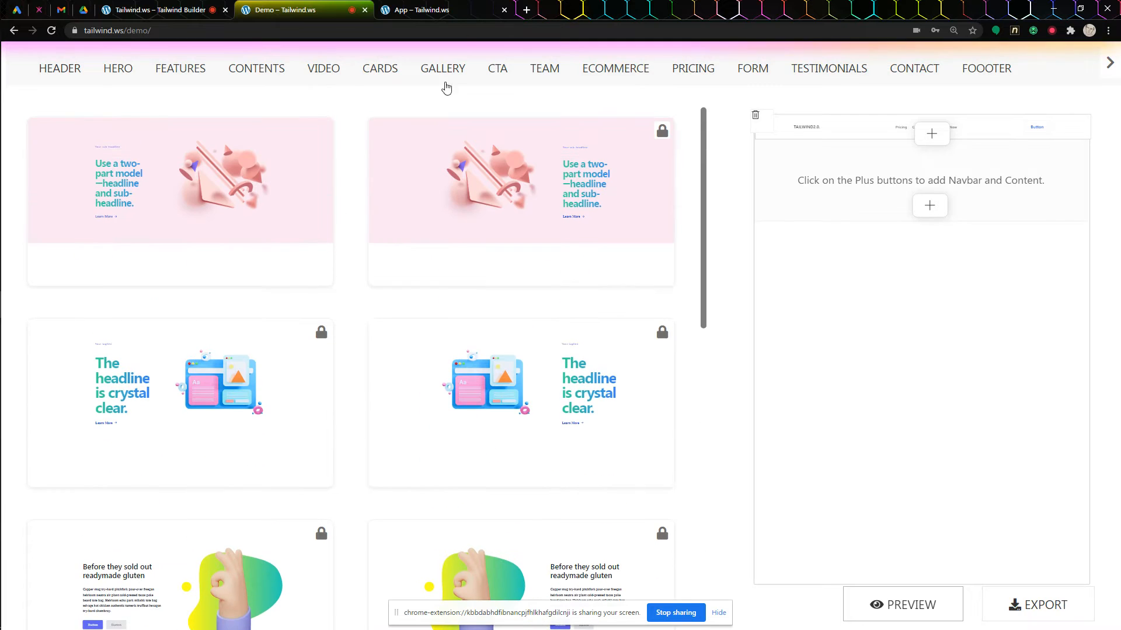
click(438, 10)
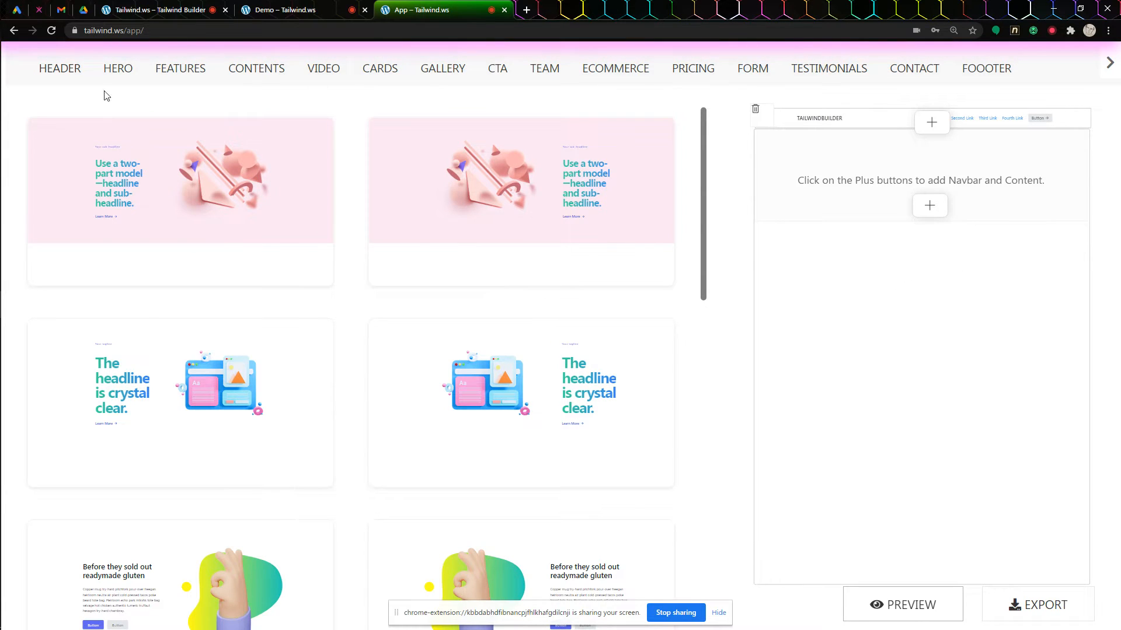
mouse_move(97, 75)
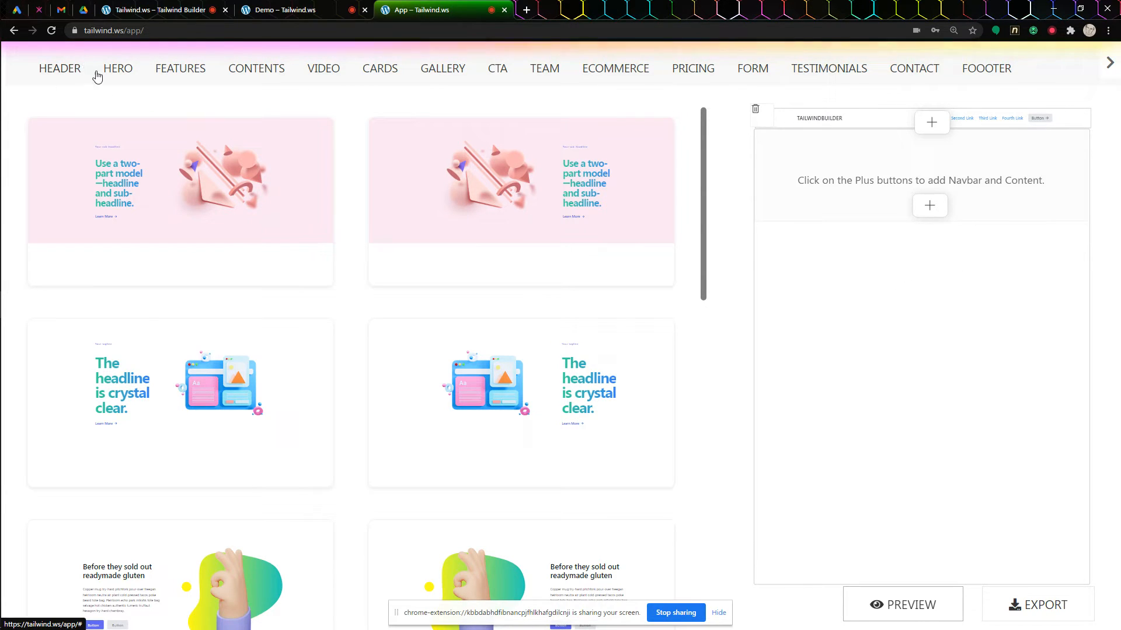
mouse_move(899, 74)
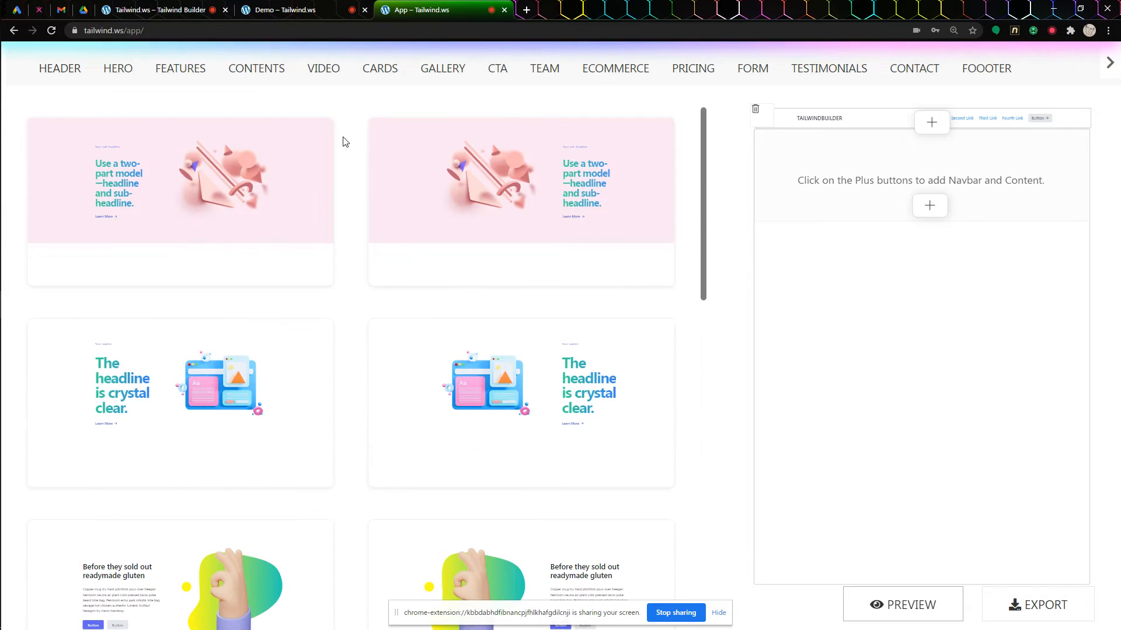
Scroll through the hero section designs in the full builder app.
scroll(down, 3)
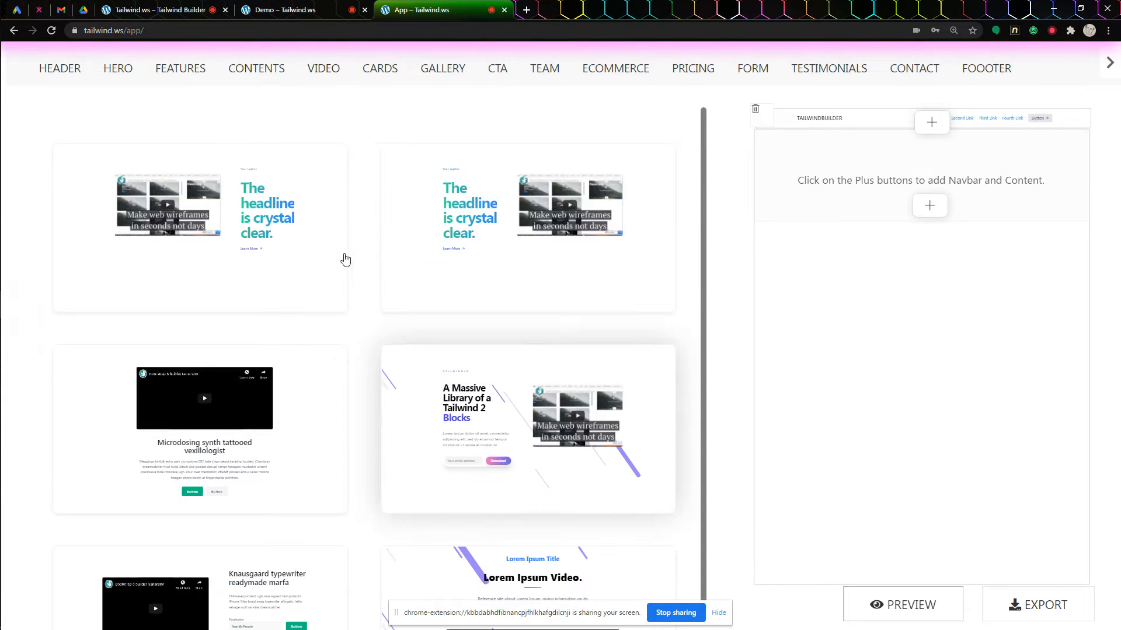
scroll(down, 3)
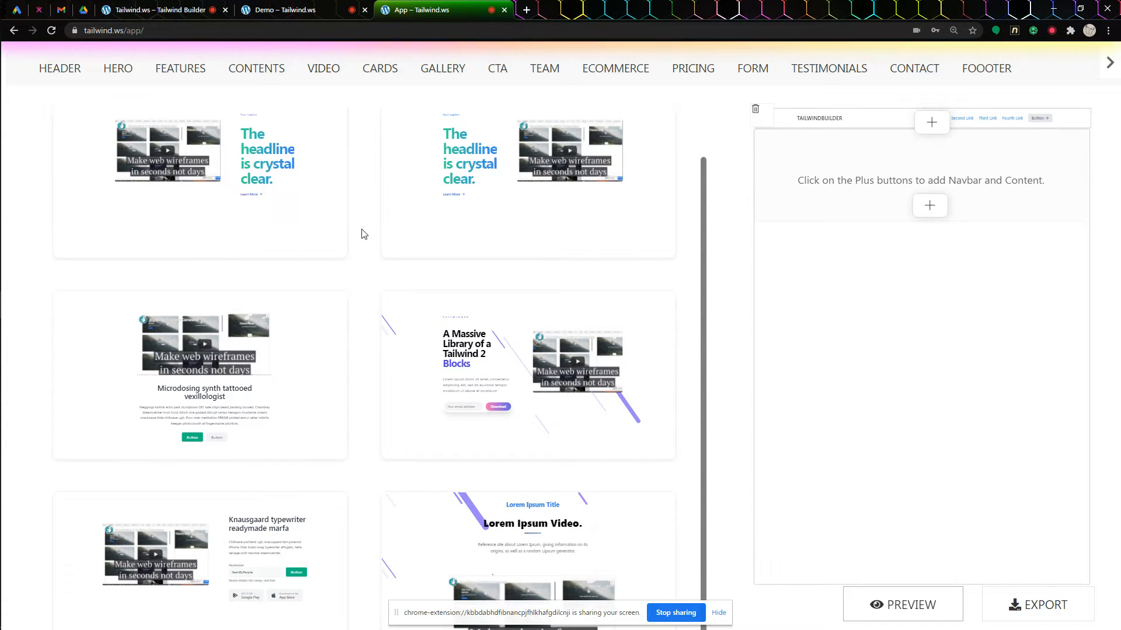
scroll(down, 3)
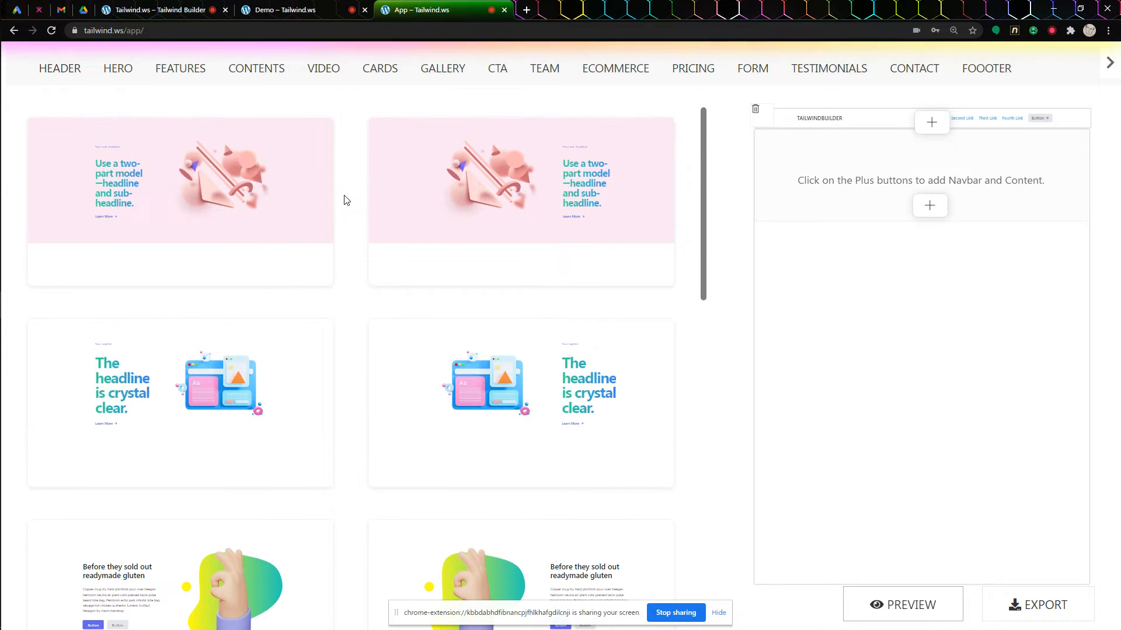
scroll(down, 3)
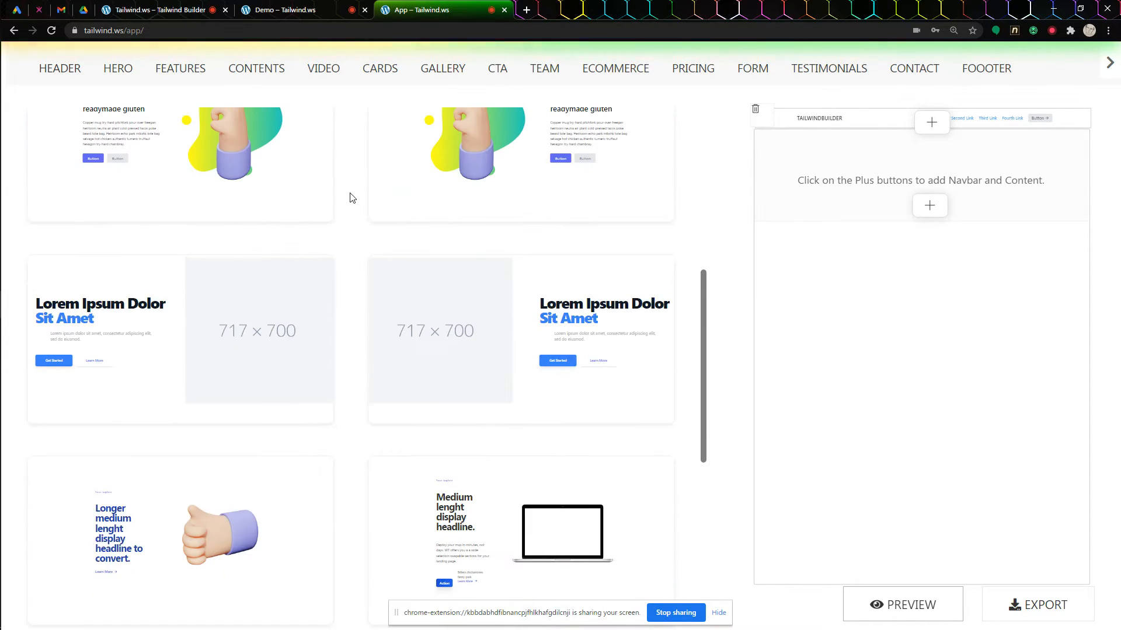
scroll(down, 3)
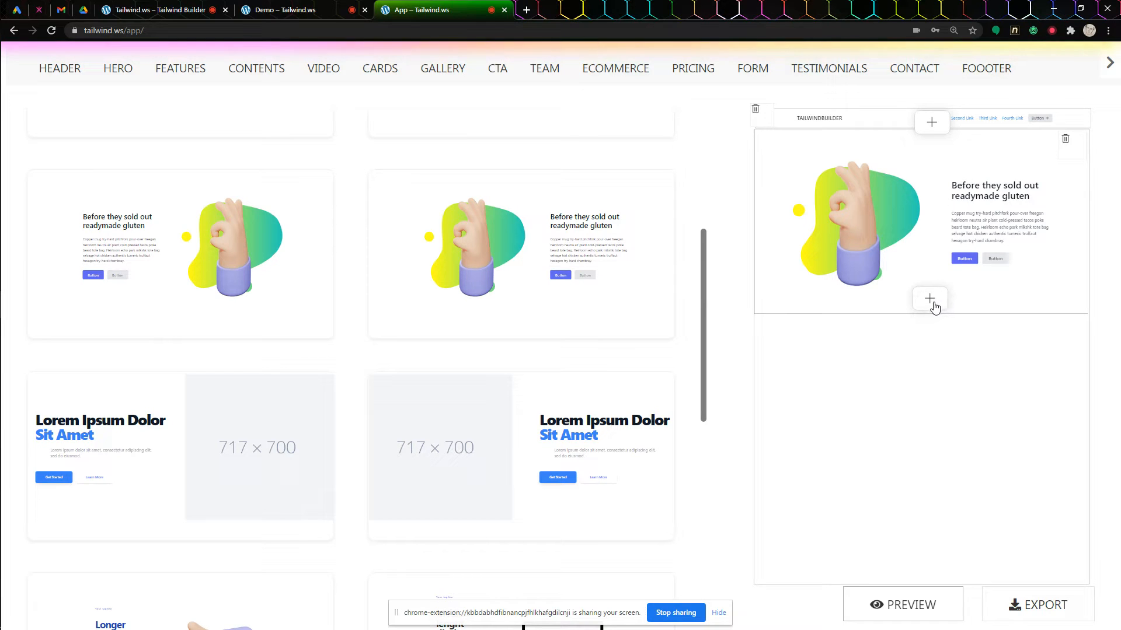
mouse_move(339, 75)
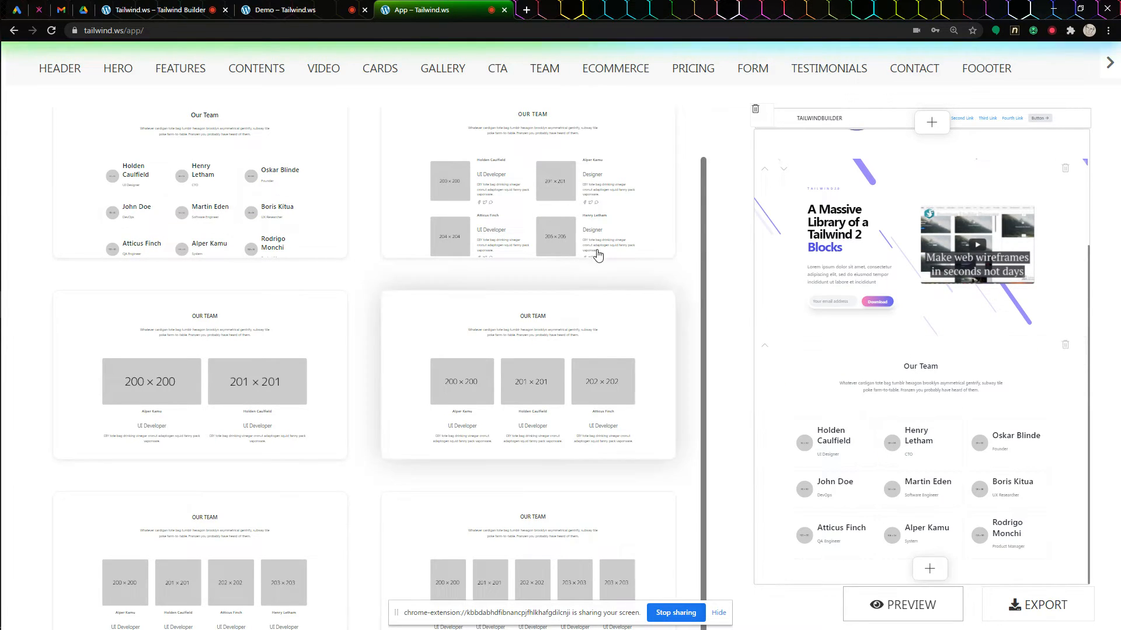
Append the three-plan Start/Pro/Business pricing table beneath the Our Team section.
click(692, 68)
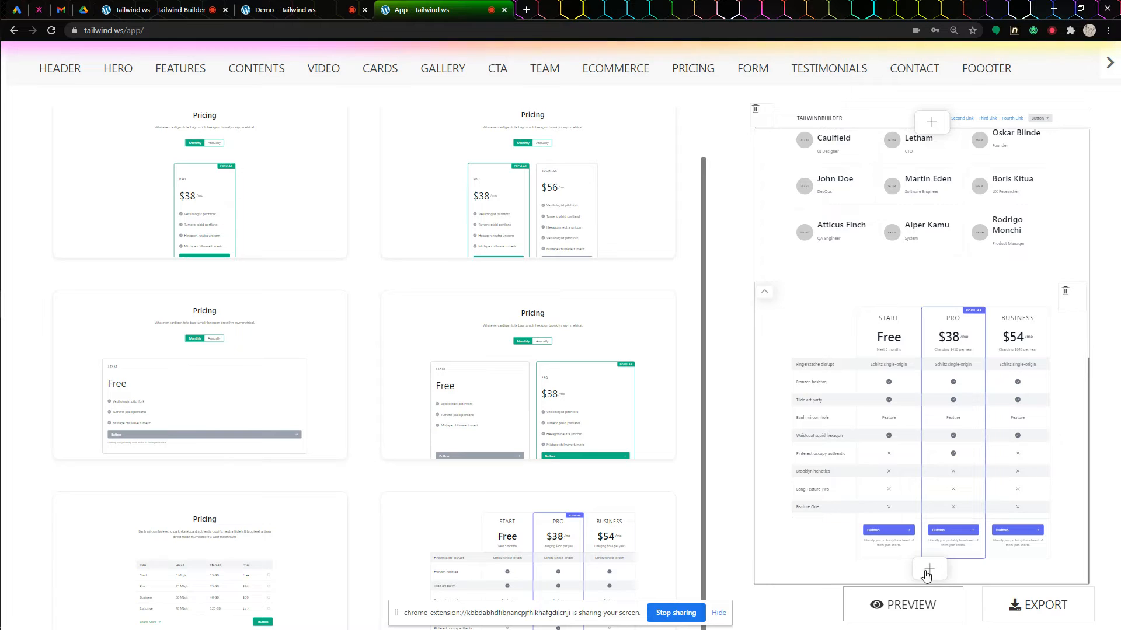
scroll(down, 3)
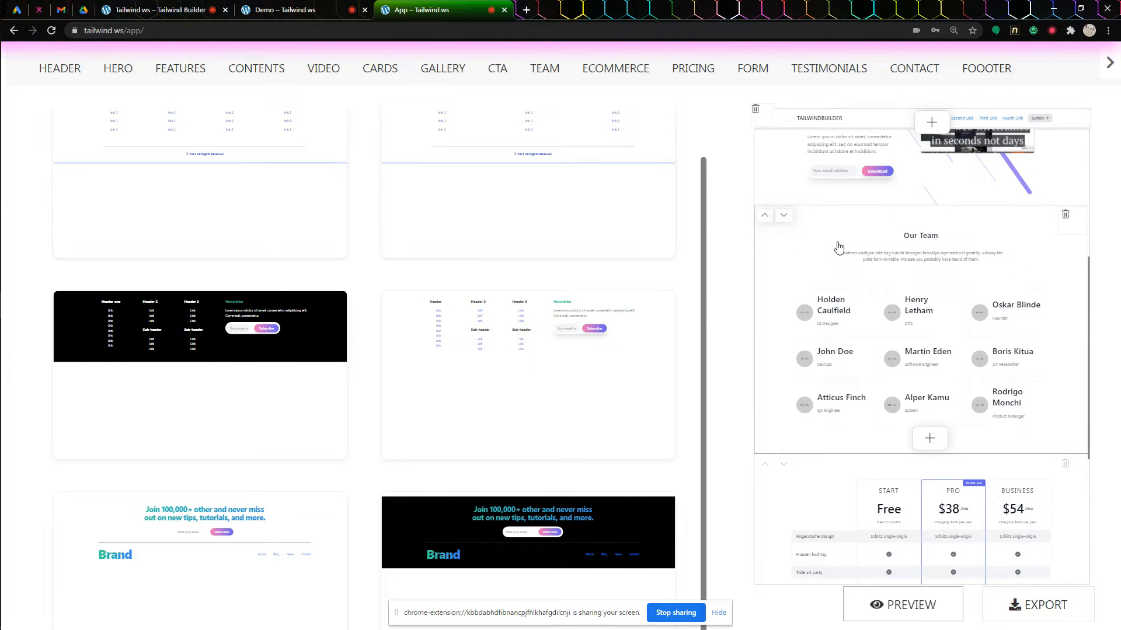
mouse_move(797, 241)
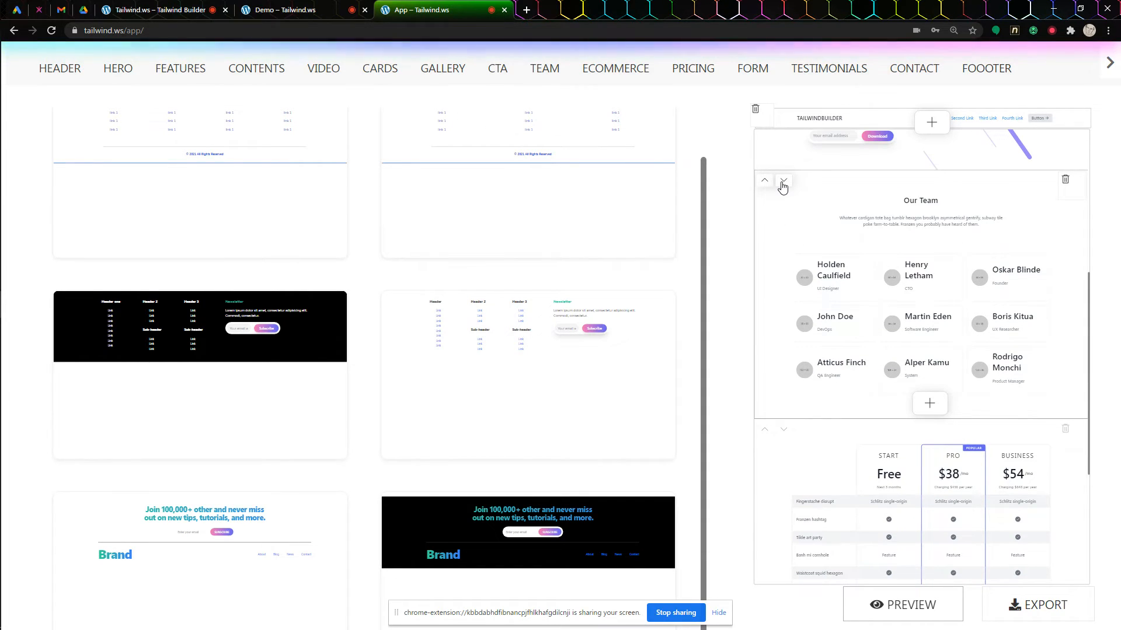
Shift the Our Team block down past the pricing table, just above the newsletter footer.
click(784, 180)
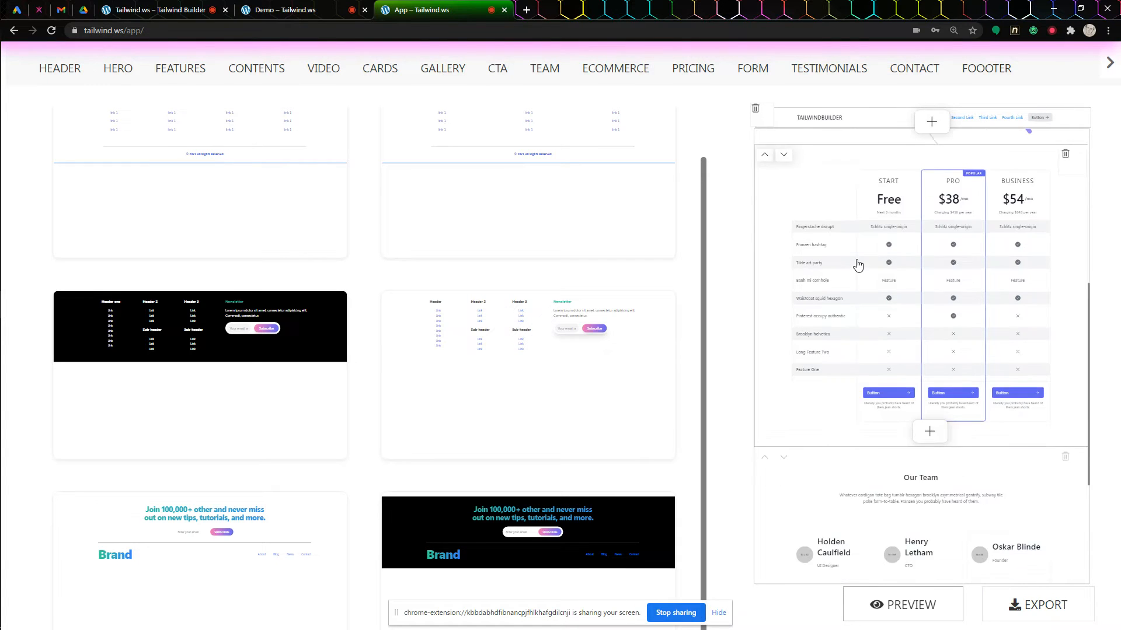
scroll(down, 3)
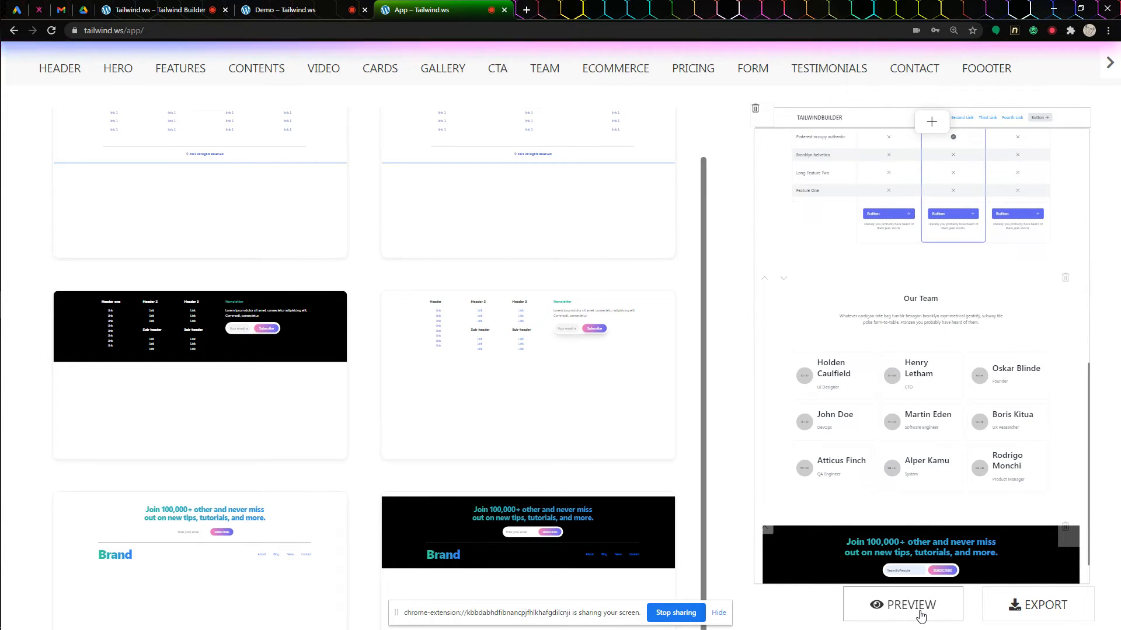
Preview the full landing page and scroll through its header, hero and Massive Library sections.
click(904, 604)
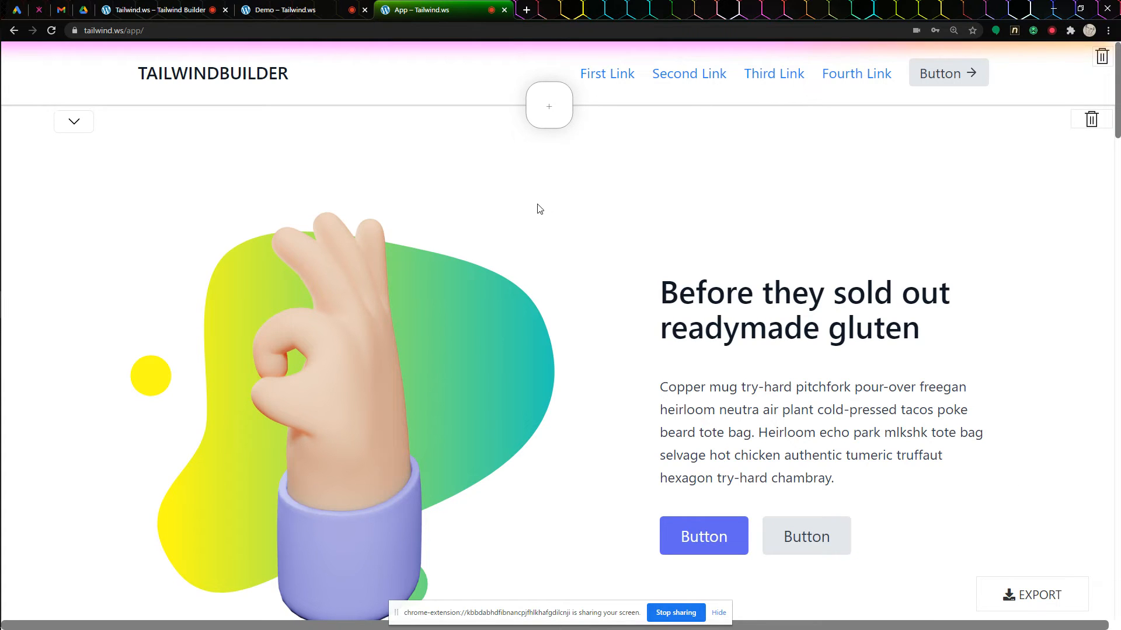
scroll(down, 3)
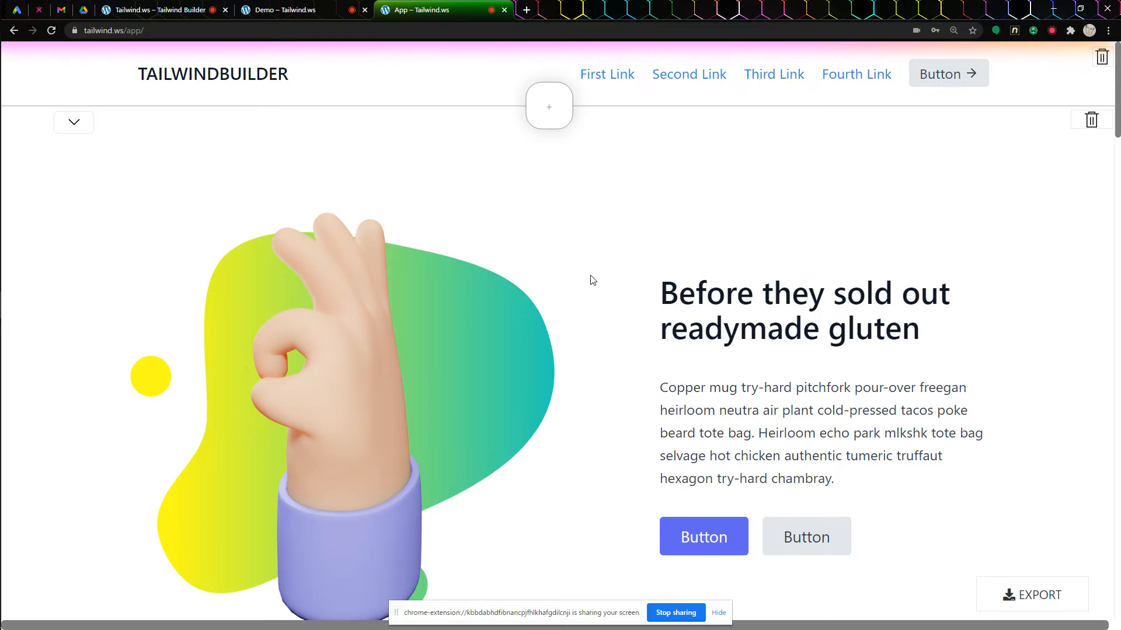
scroll(down, 3)
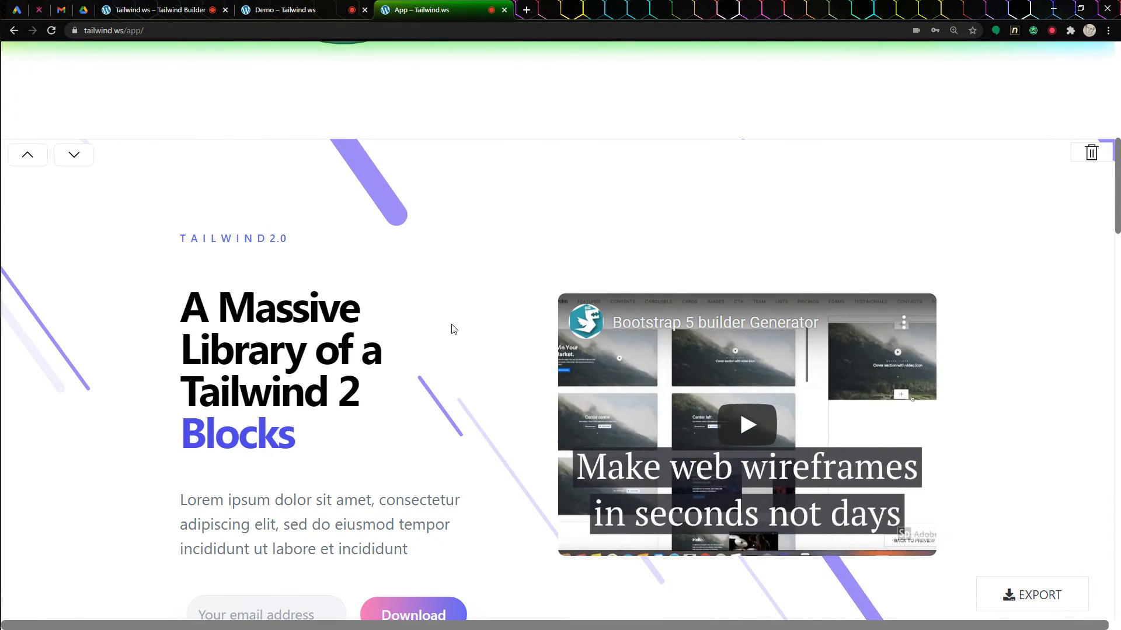
scroll(down, 3)
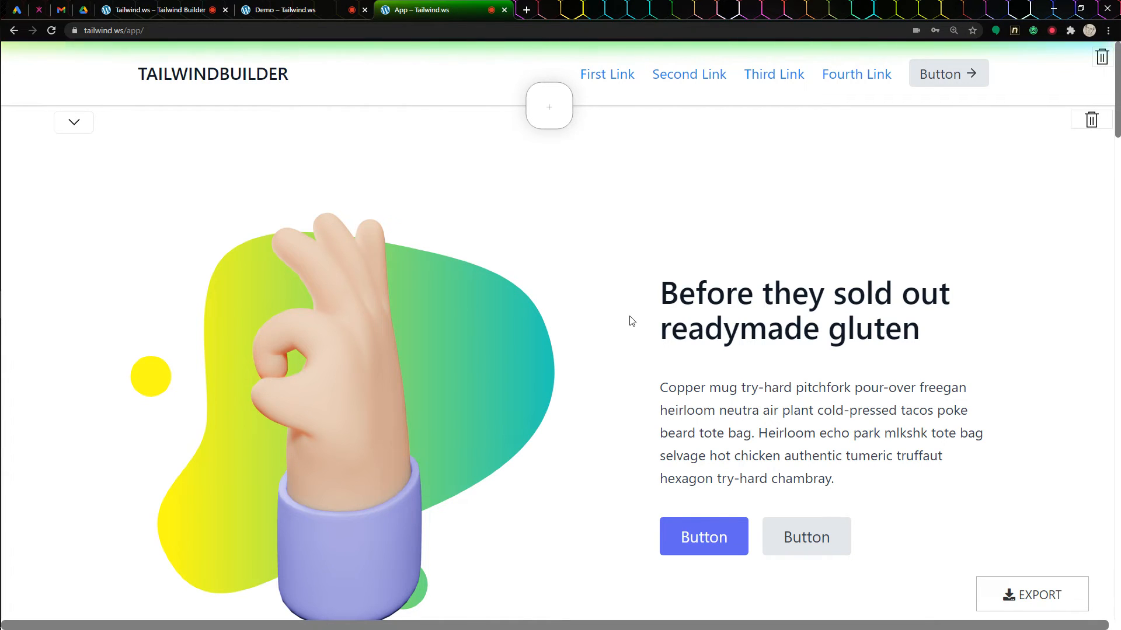
scroll(down, 3)
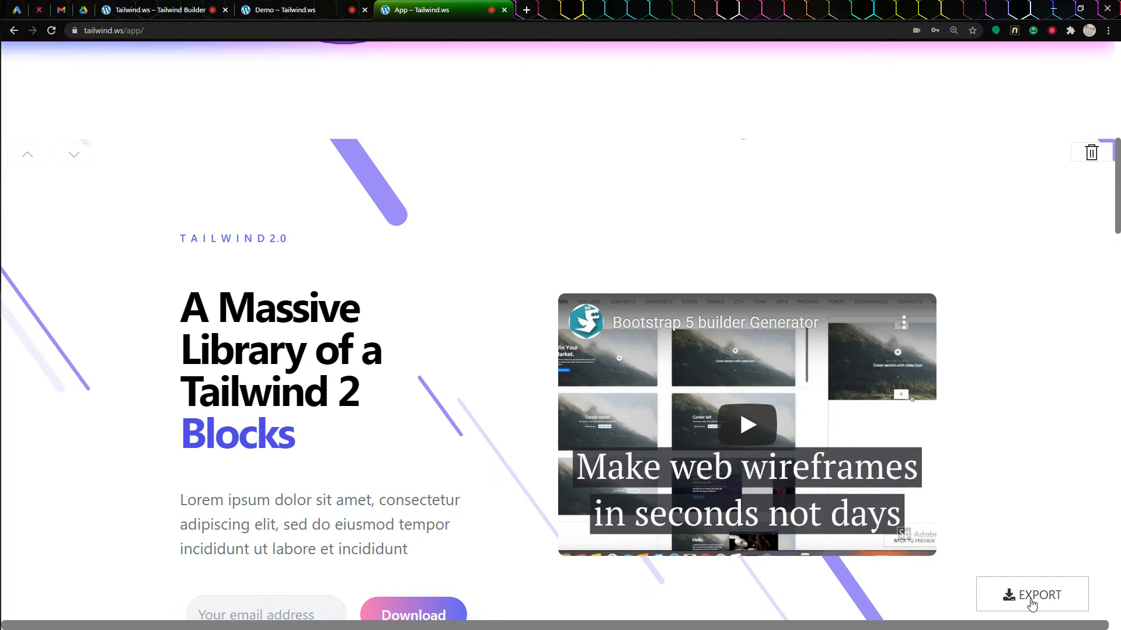
Export the landing page as HTML, saving it as 'RECENT EXPORT.html' in the Tailwind.ws folder.
click(1032, 594)
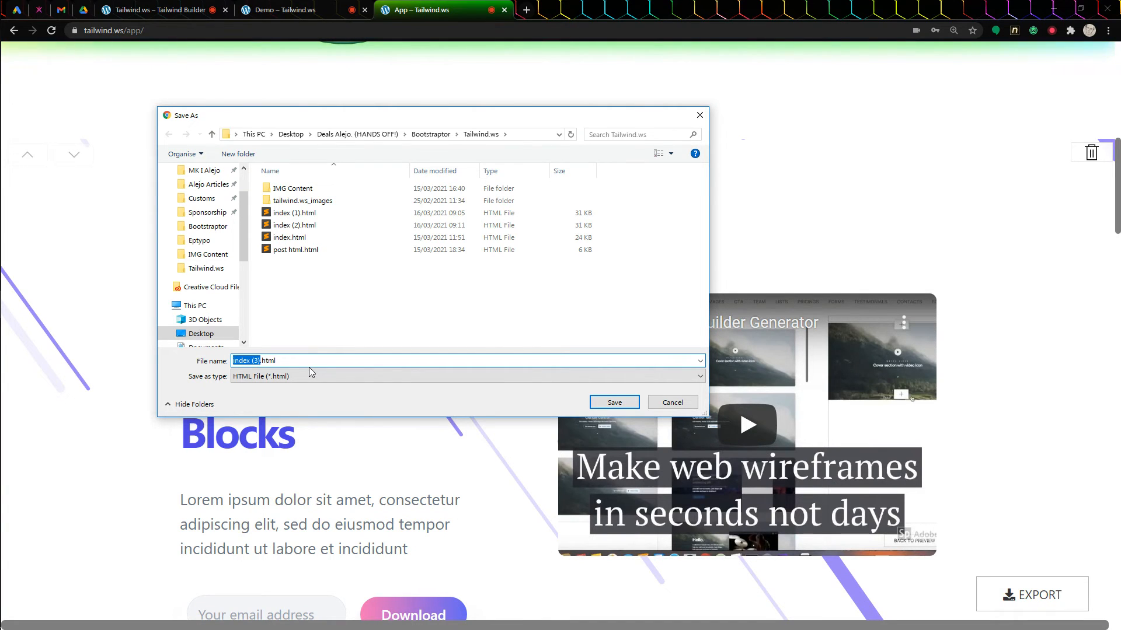
text(RECENT EX.html)
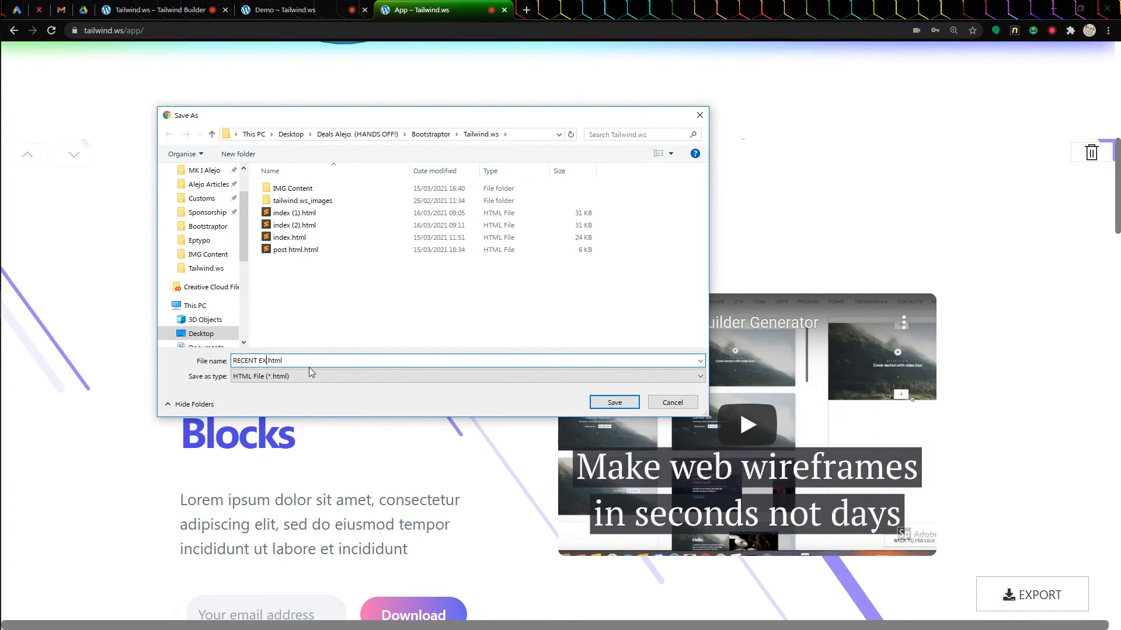
click(614, 403)
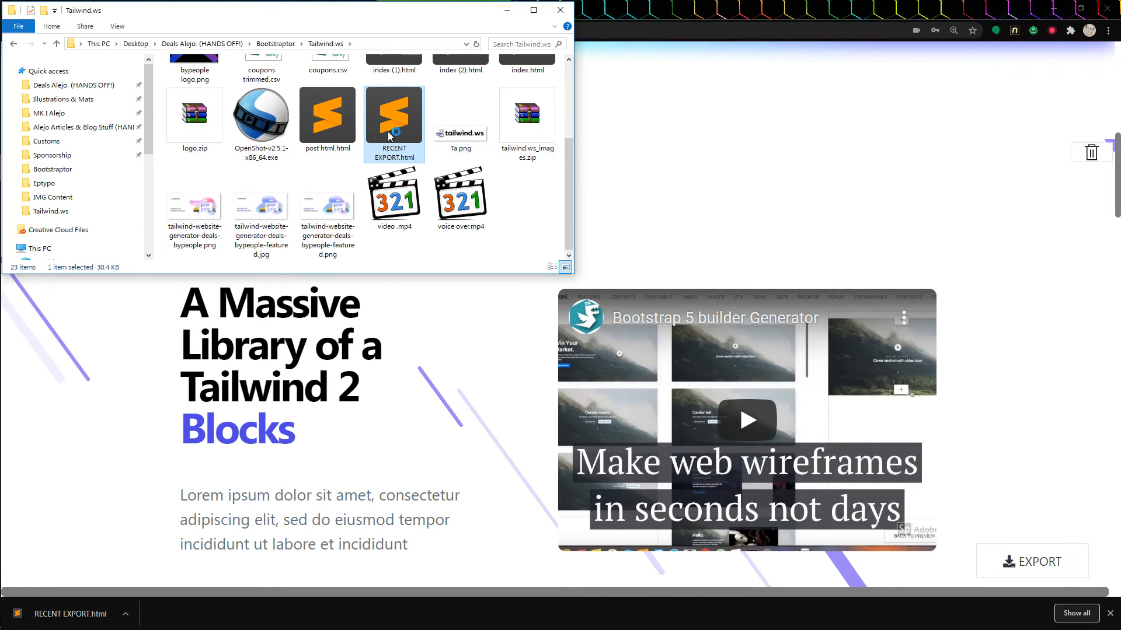
Open RECENT EXPORT.html in Sublime Text and scroll through its generated markup.
double_click(393, 114)
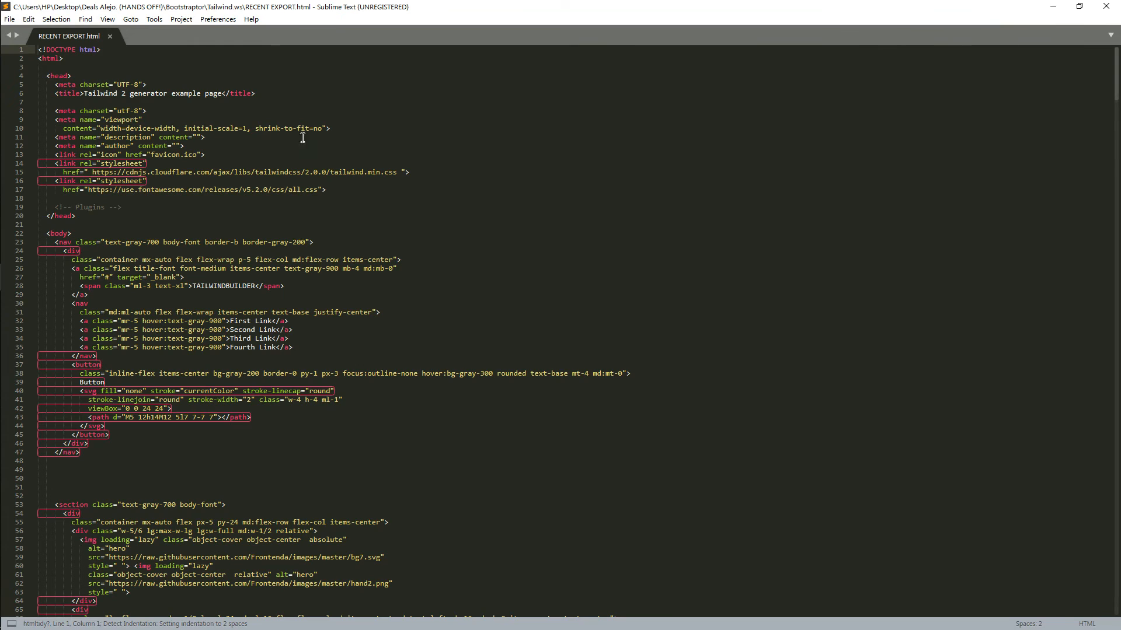
scroll(down, 3)
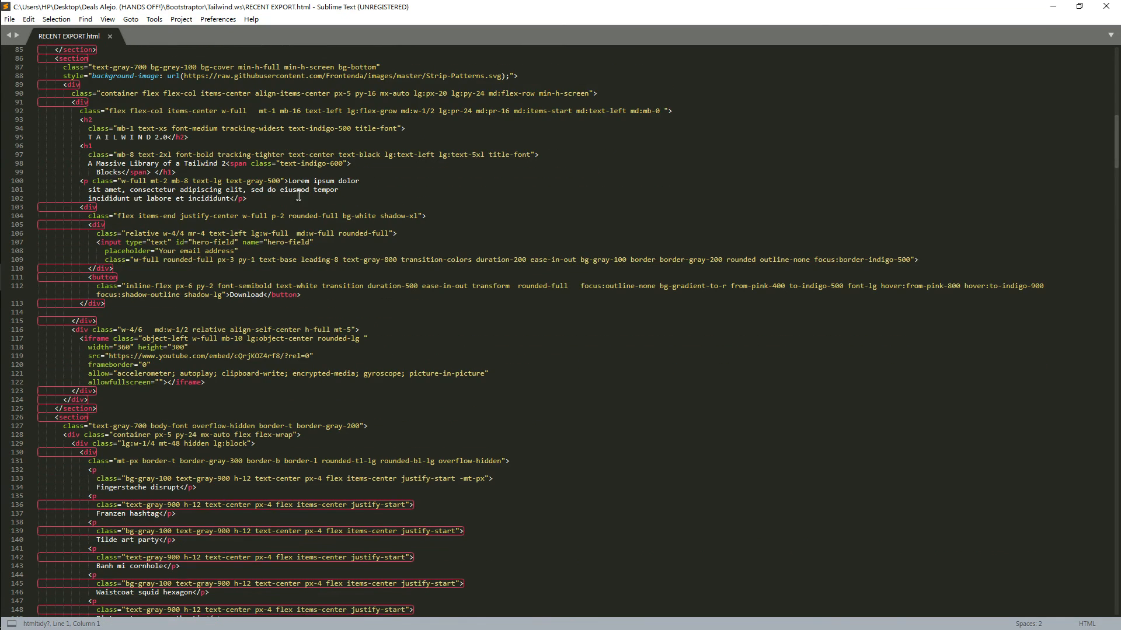
scroll(down, 3)
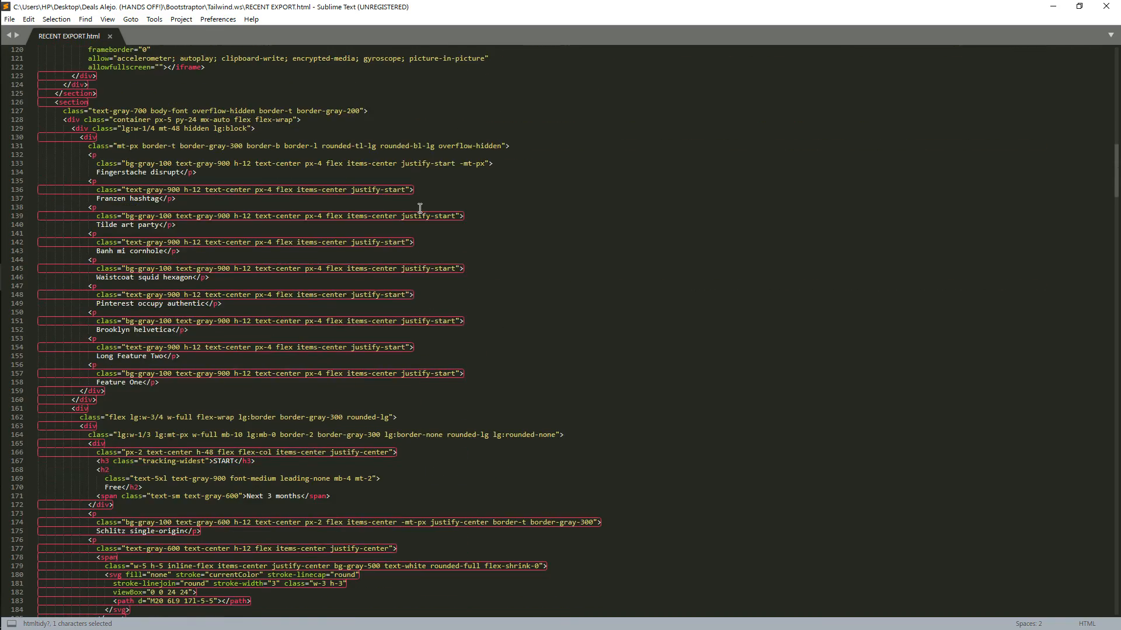
scroll(down, 3)
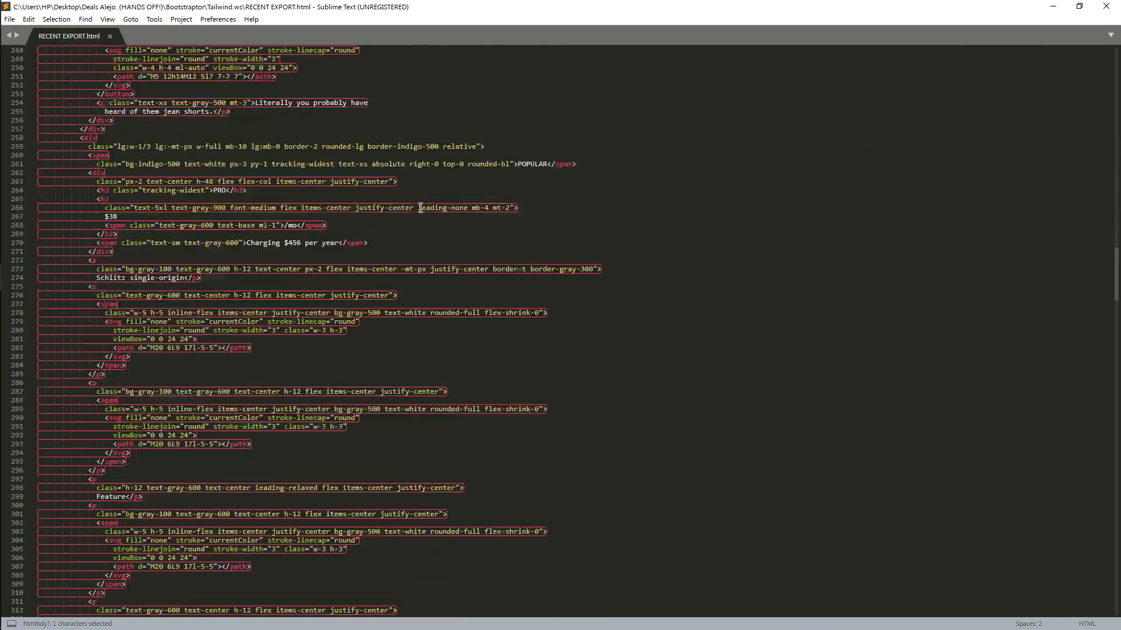
scroll(down, 3)
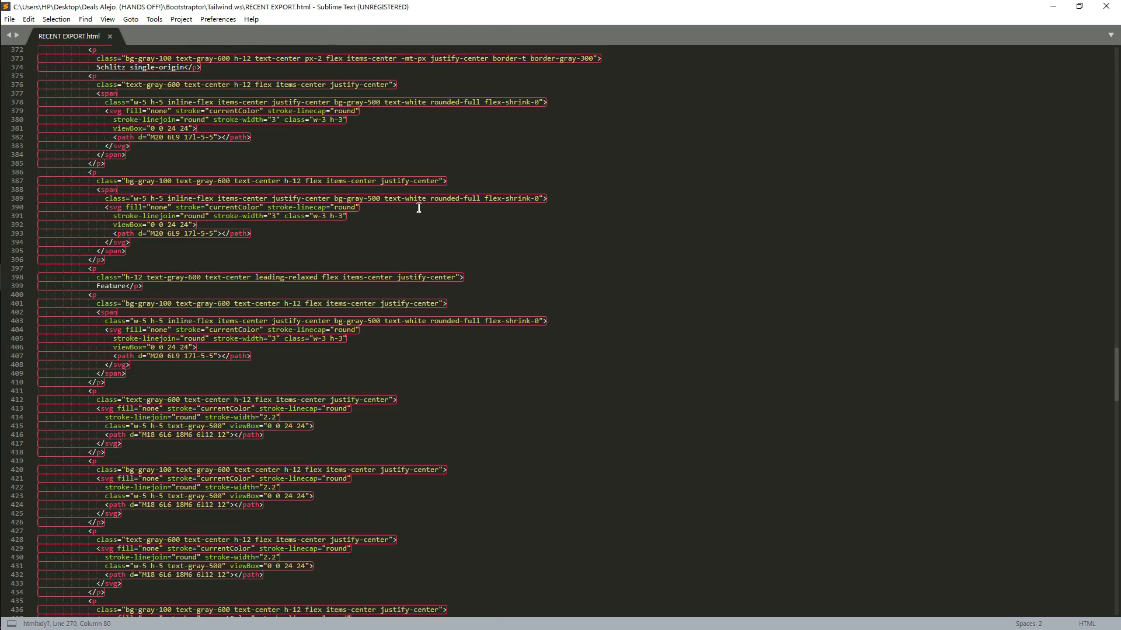
scroll(down, 3)
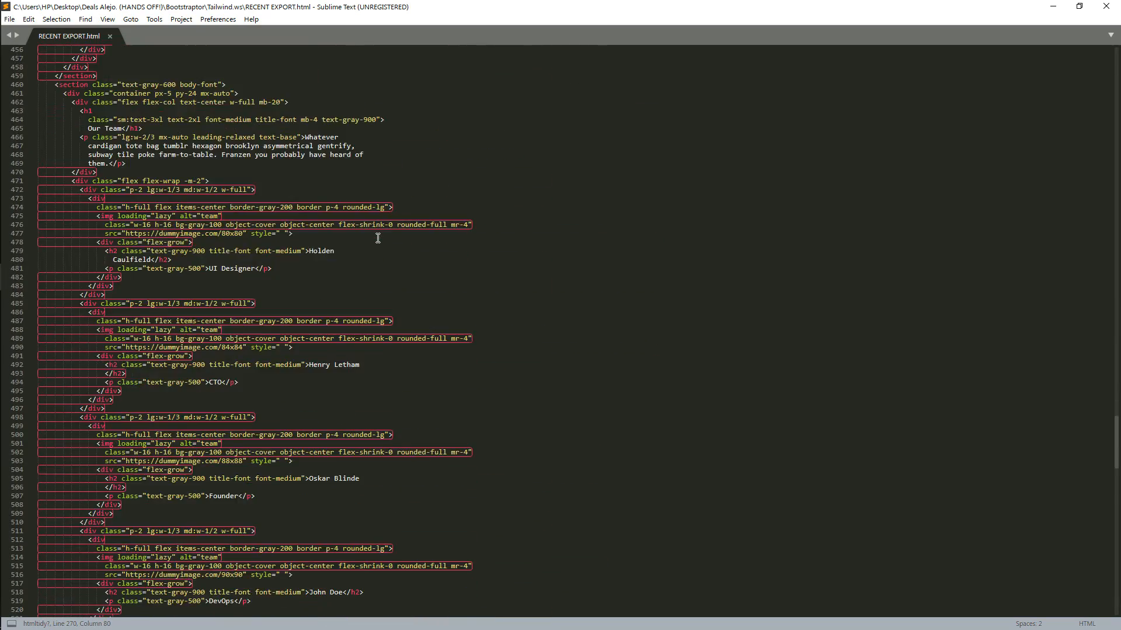
scroll(down, 3)
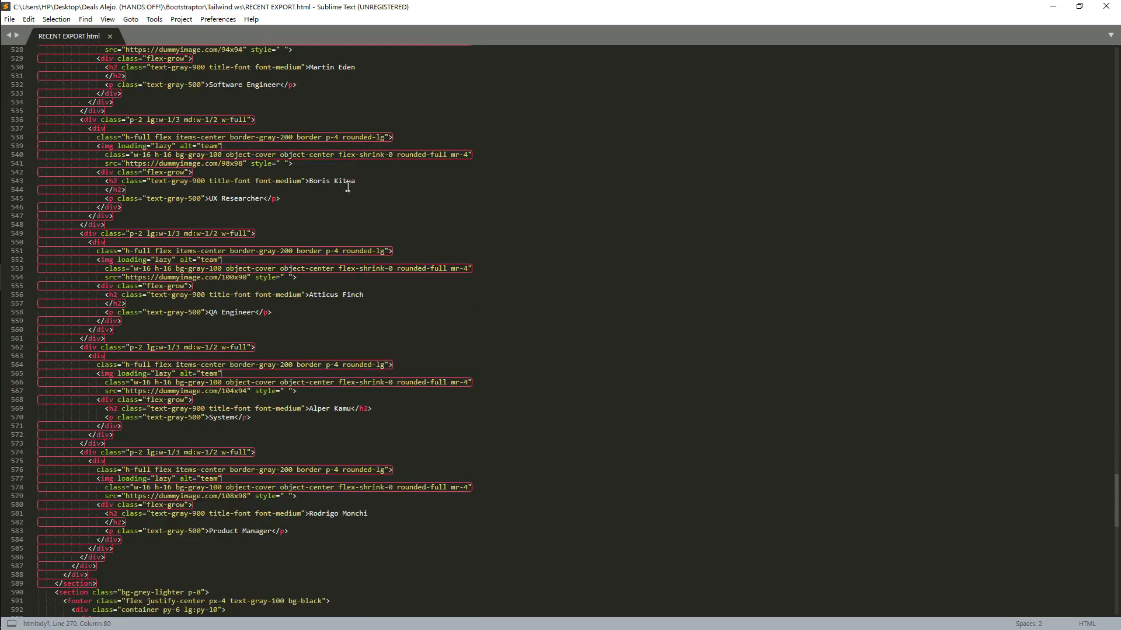
scroll(down, 3)
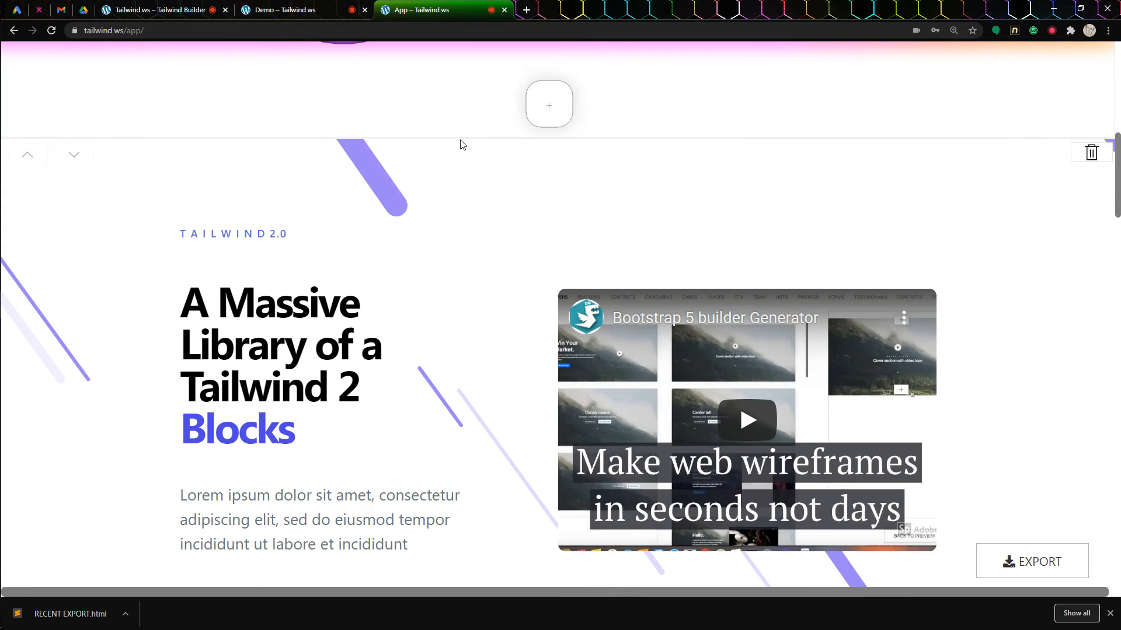
click(285, 10)
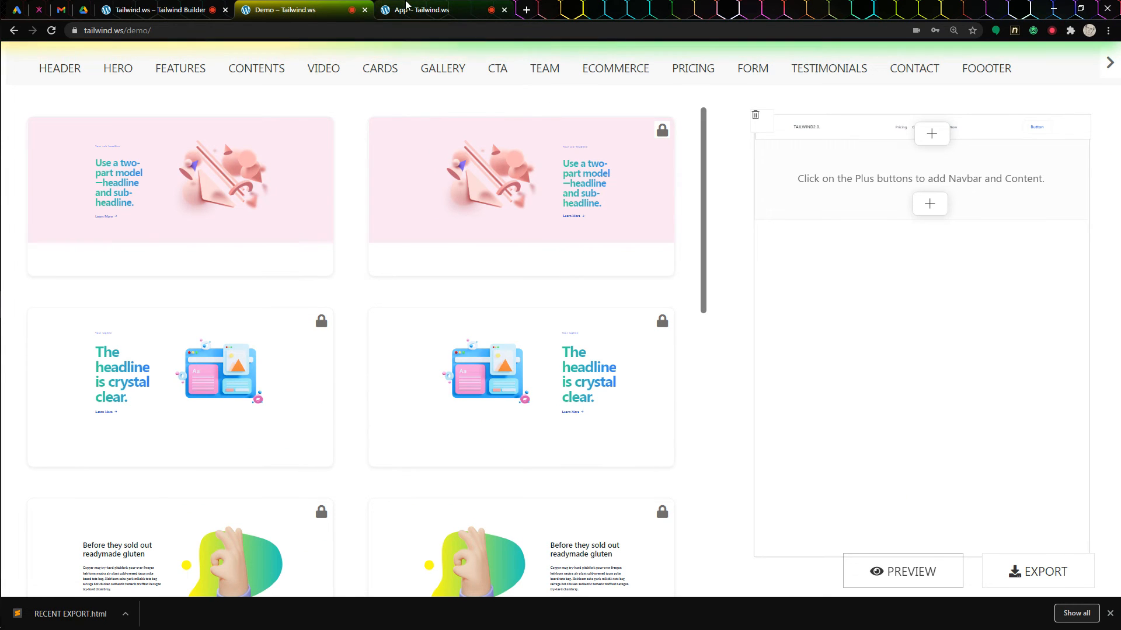
click(426, 10)
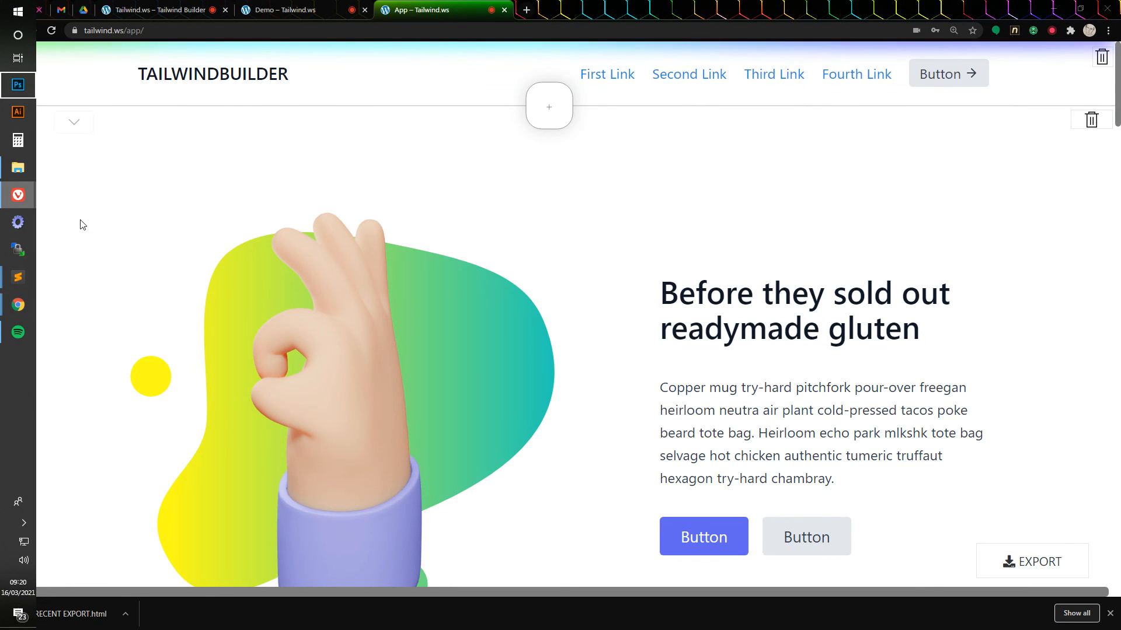
right_click(18, 195)
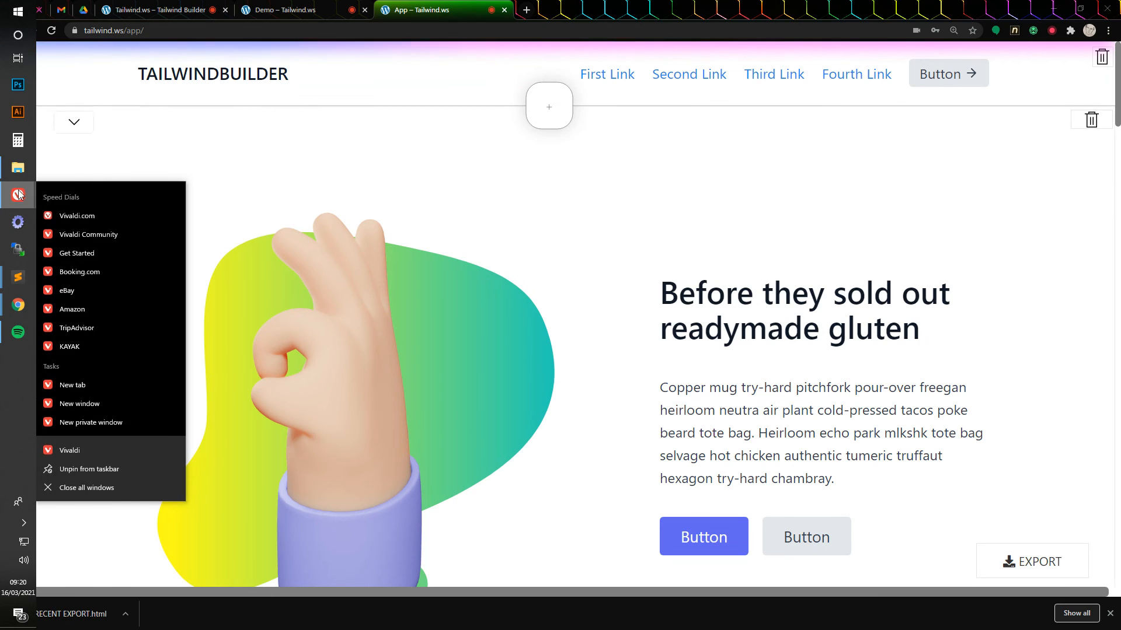